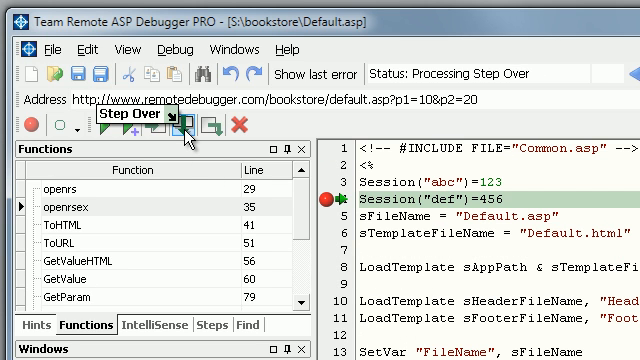
# - Step over the Session("def") assignment on line 4 of Default.asp
pyautogui.click(143, 127)
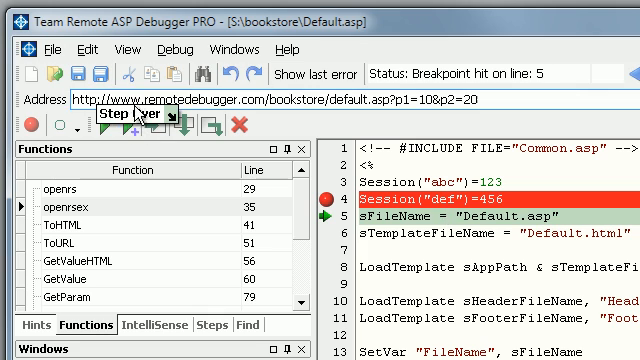
pyautogui.moveTo(290, 103)
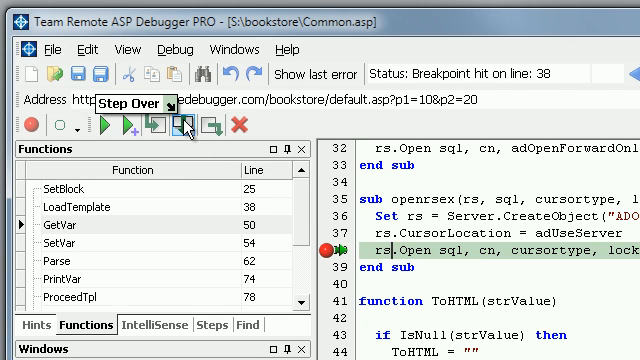
# - Execute the rs.Open statement on line 38 of Common.asp
pyautogui.click(186, 127)
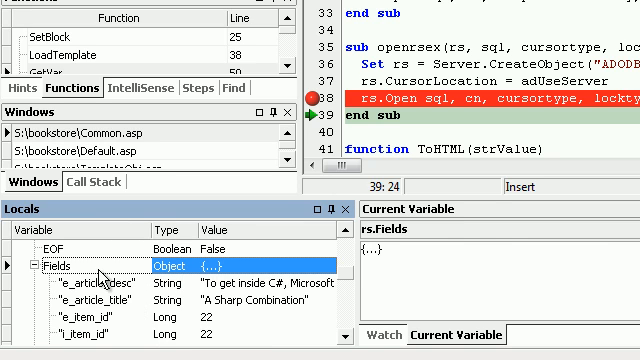
# - View the e_article_title and e_item_id (22) field values in Current Variable
pyautogui.click(98, 291)
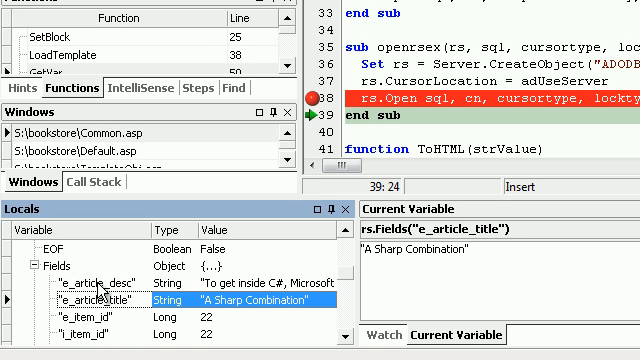
pyautogui.click(95, 289)
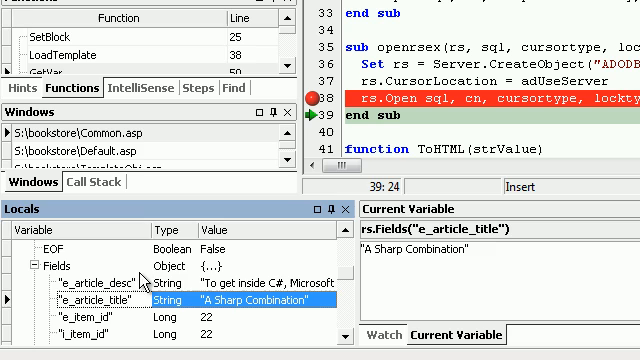
pyautogui.moveTo(120, 302)
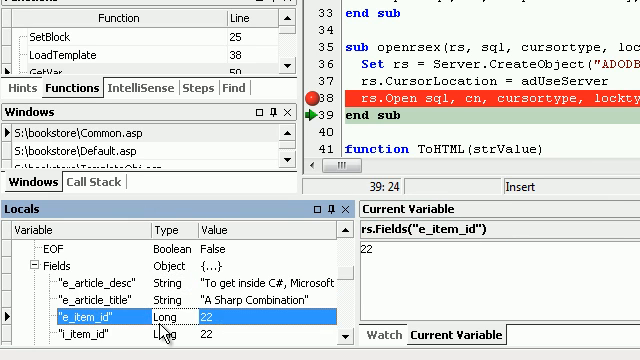
pyautogui.scroll(-3)
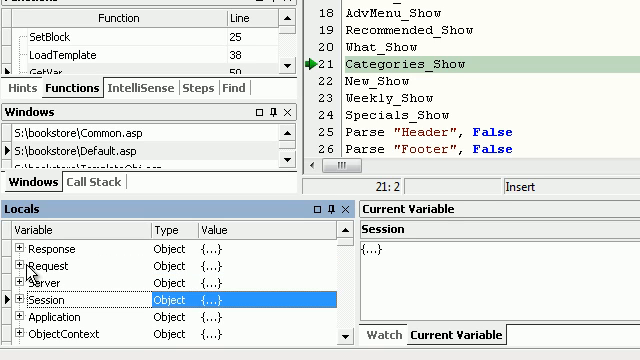
# - Expand the Request object's contents in Locals
pyautogui.click(19, 288)
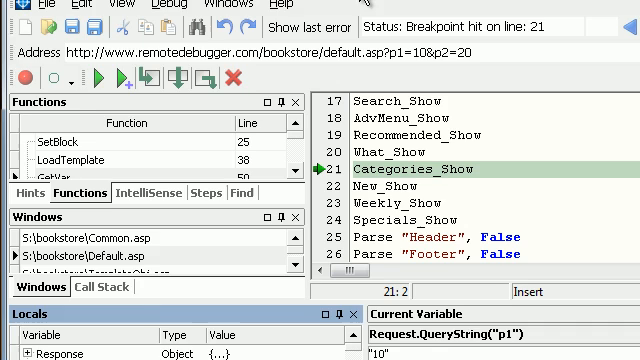
pyautogui.tripleClick(240, 54)
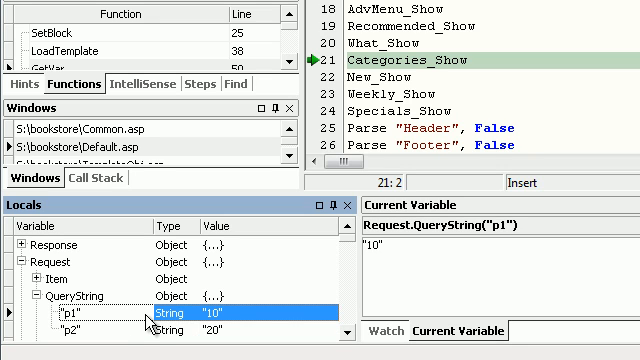
pyautogui.moveTo(122, 320)
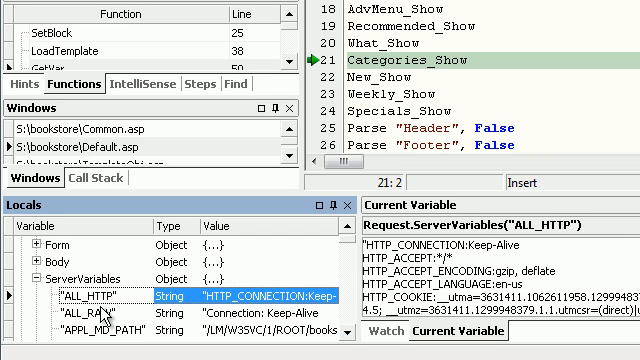
pyautogui.click(90, 295)
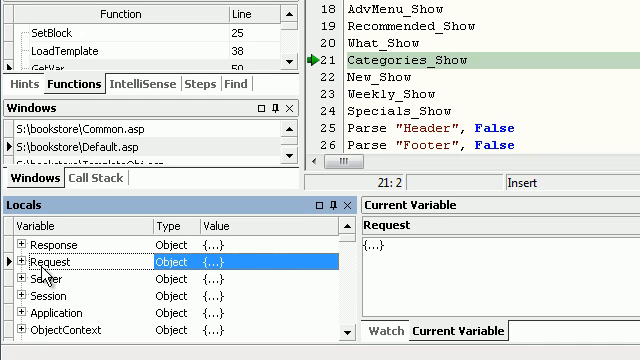
pyautogui.scroll(-3)
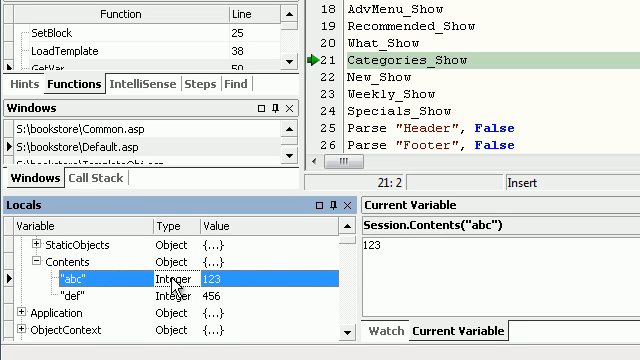
# - Check Session abc (57) and def (587), then expand the Application members
pyautogui.click(85, 293)
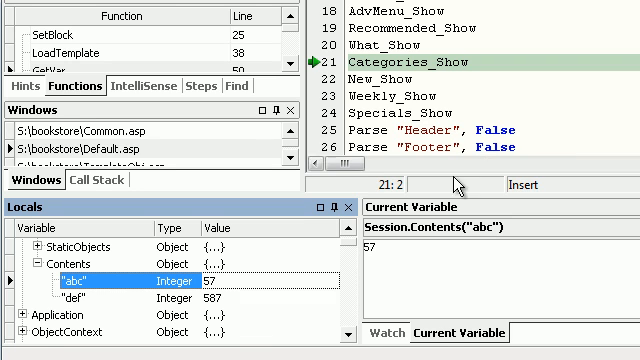
pyautogui.moveTo(148, 311)
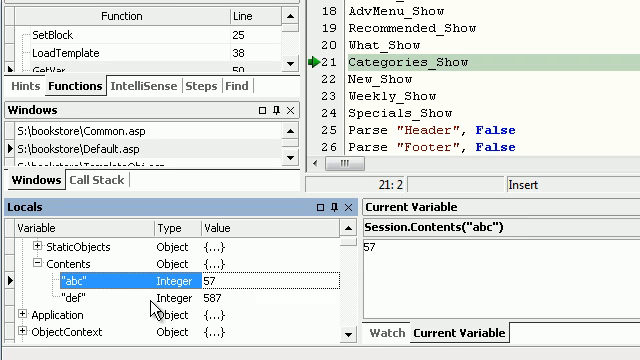
pyautogui.click(72, 291)
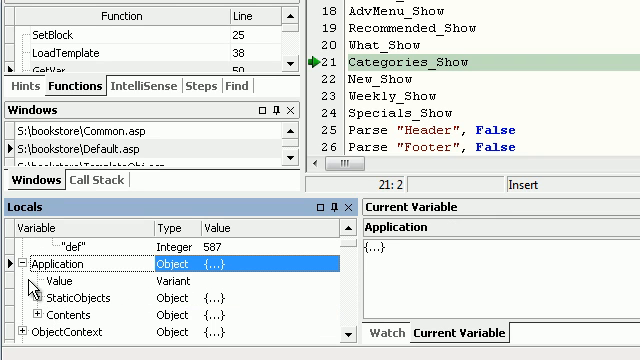
pyautogui.click(12, 263)
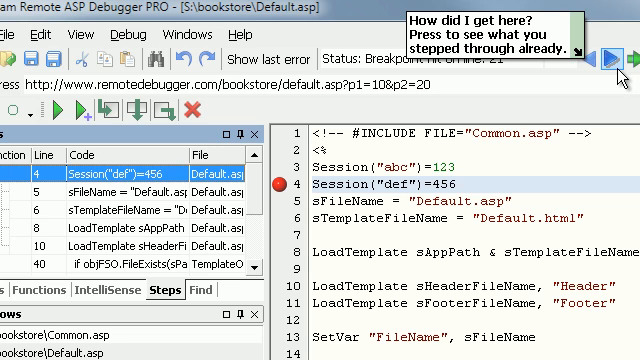
# - Walk back through the executed-step history in the Steps panel
pyautogui.click(626, 61)
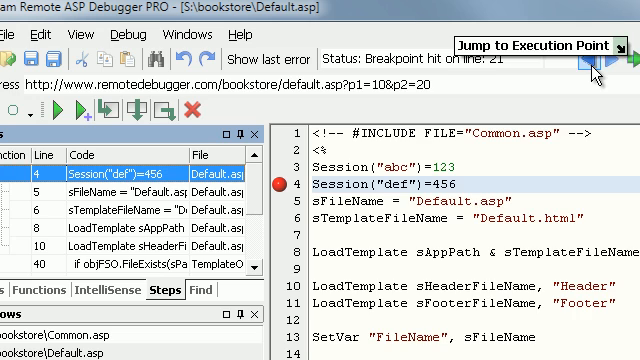
pyautogui.click(593, 60)
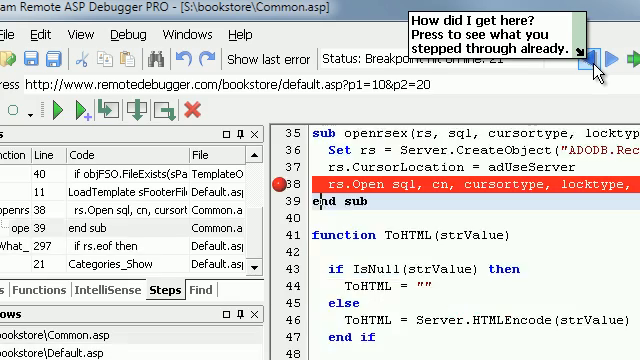
pyautogui.click(589, 56)
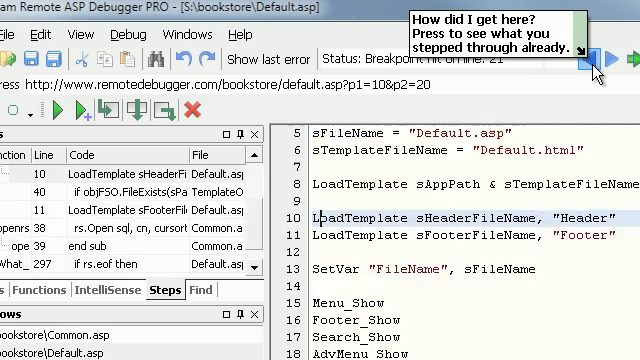
pyautogui.click(594, 61)
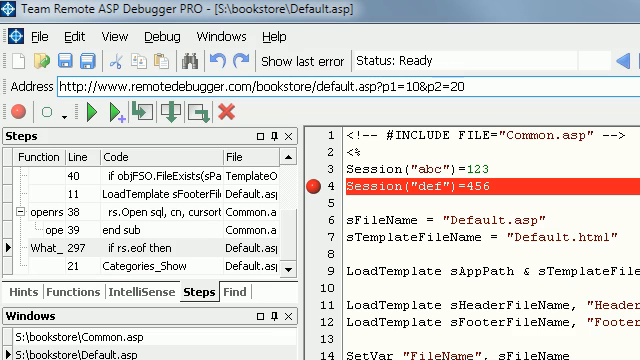
# - Insert 'Request.Item( bstrVar )' via IntelliSense on the new line 5
pyautogui.write('Request.')
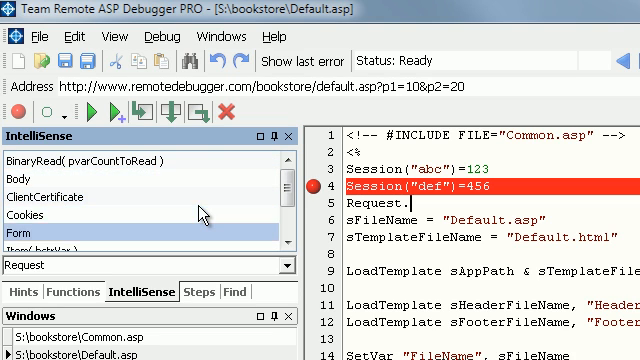
pyautogui.scroll(-3)
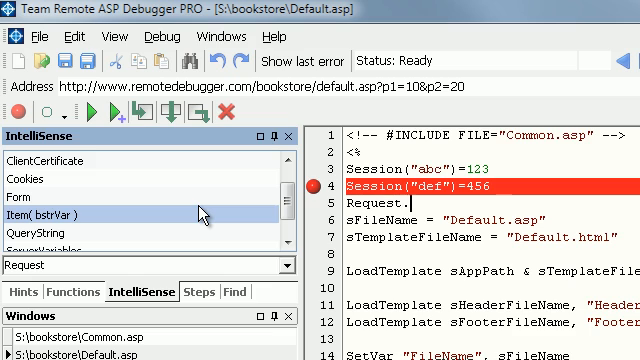
pyautogui.doubleClick(68, 192)
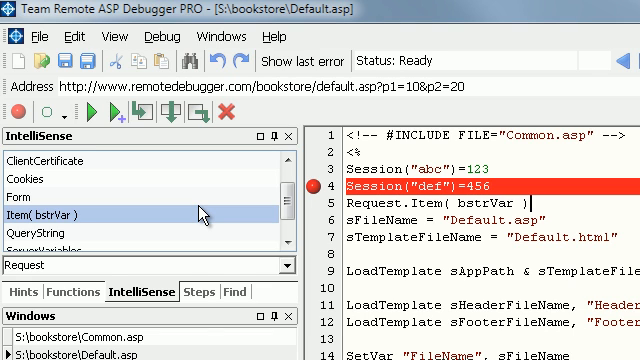
pyautogui.moveTo(130, 177)
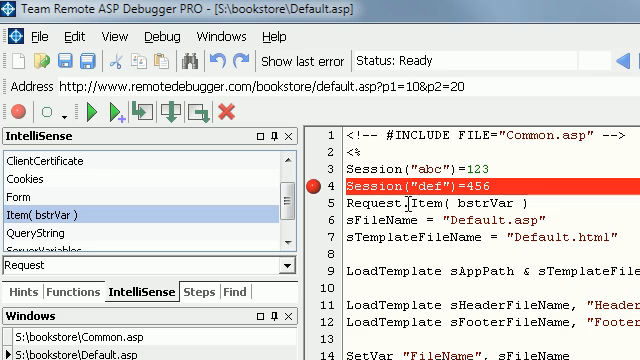
pyautogui.scroll(-3)
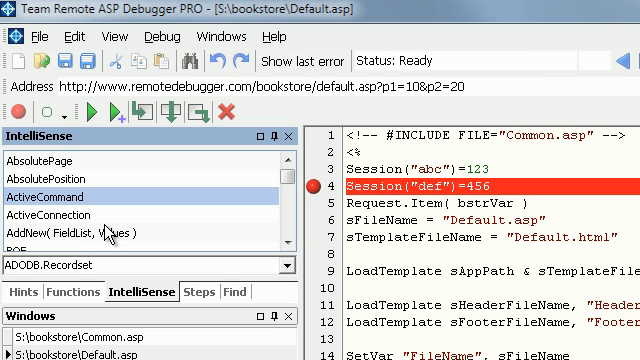
# - Scroll the ADODB.Recordset member list to Close, CompareBookmarks and CursorType
pyautogui.scroll(-3)
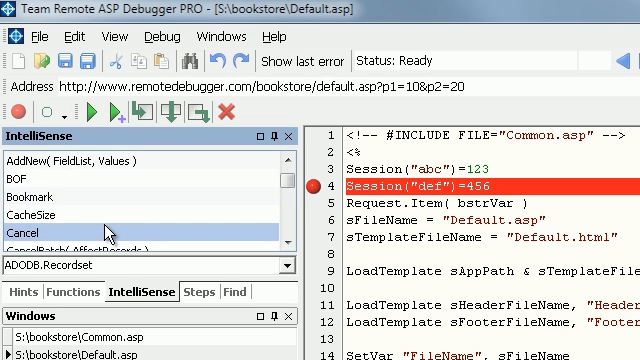
pyautogui.scroll(-3)
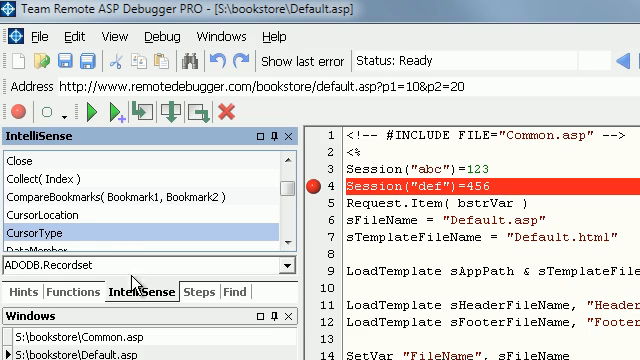